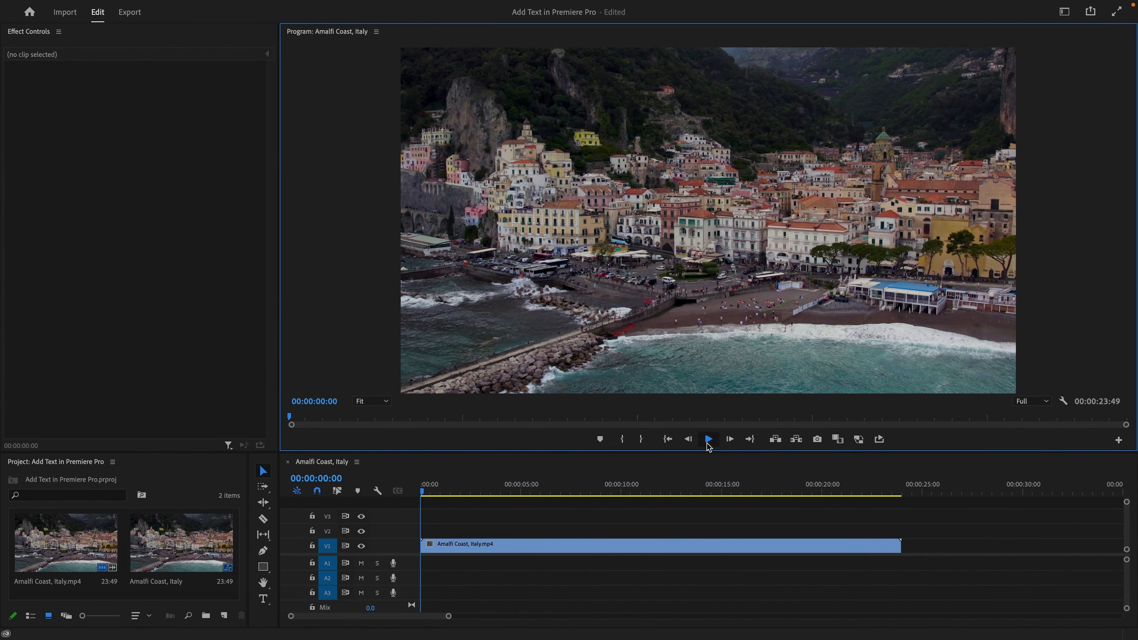
# Add the title 'Amalfi Coast, Italy' with the Type tool near the top of the footage
pyautogui.click(707, 438)
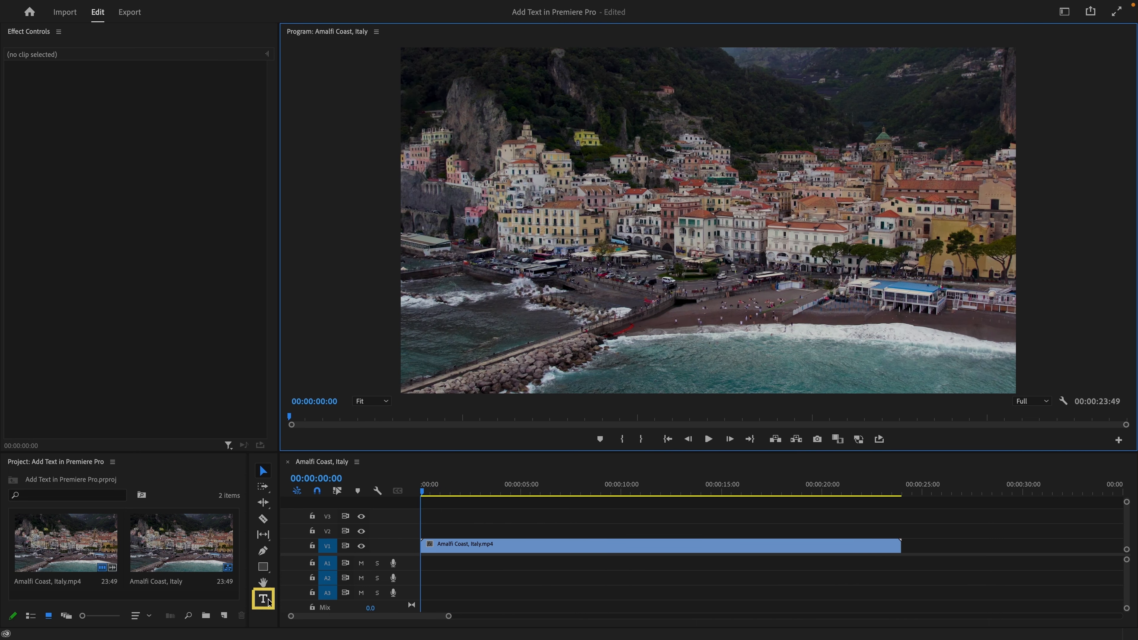
pyautogui.moveTo(263, 598)
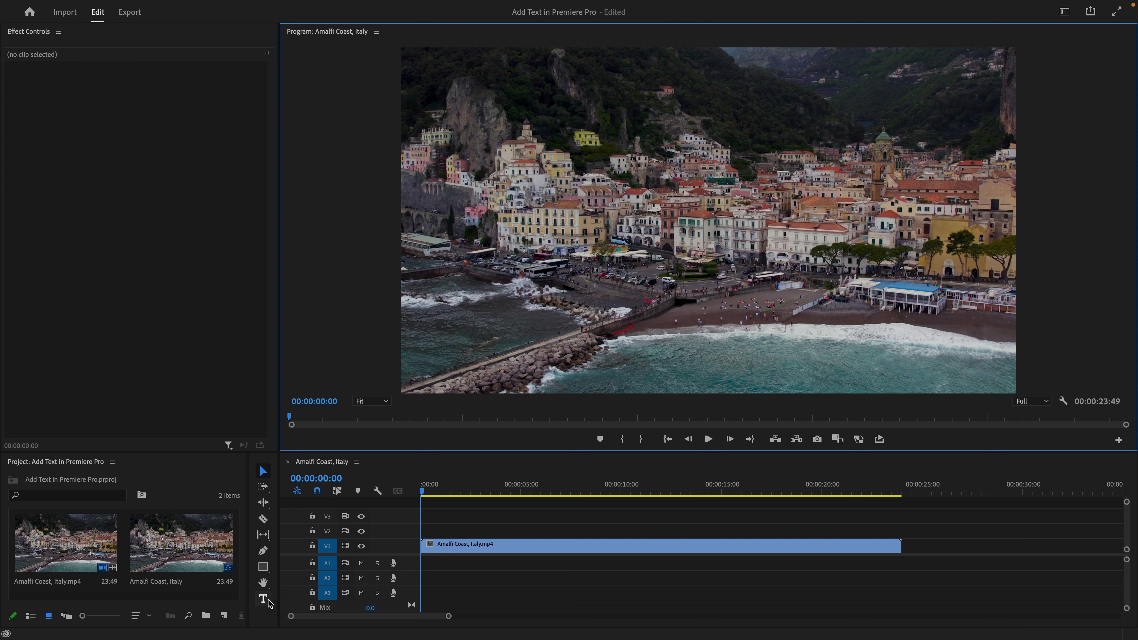
pyautogui.click(262, 599)
pyautogui.write('Amalfi Coast, Italy')
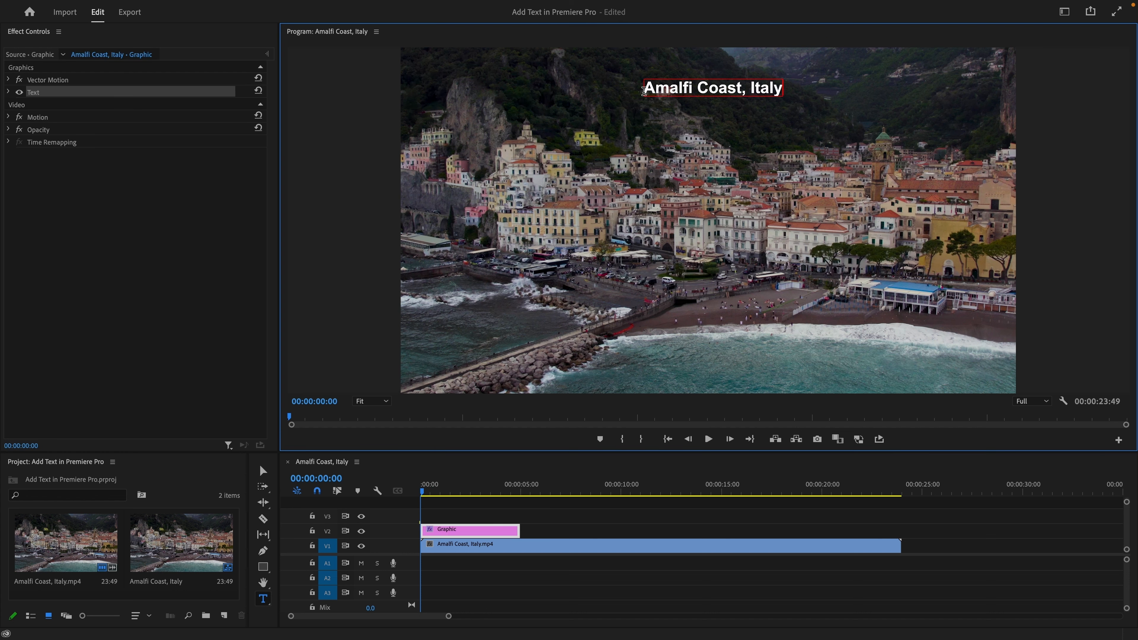
pyautogui.click(470, 530)
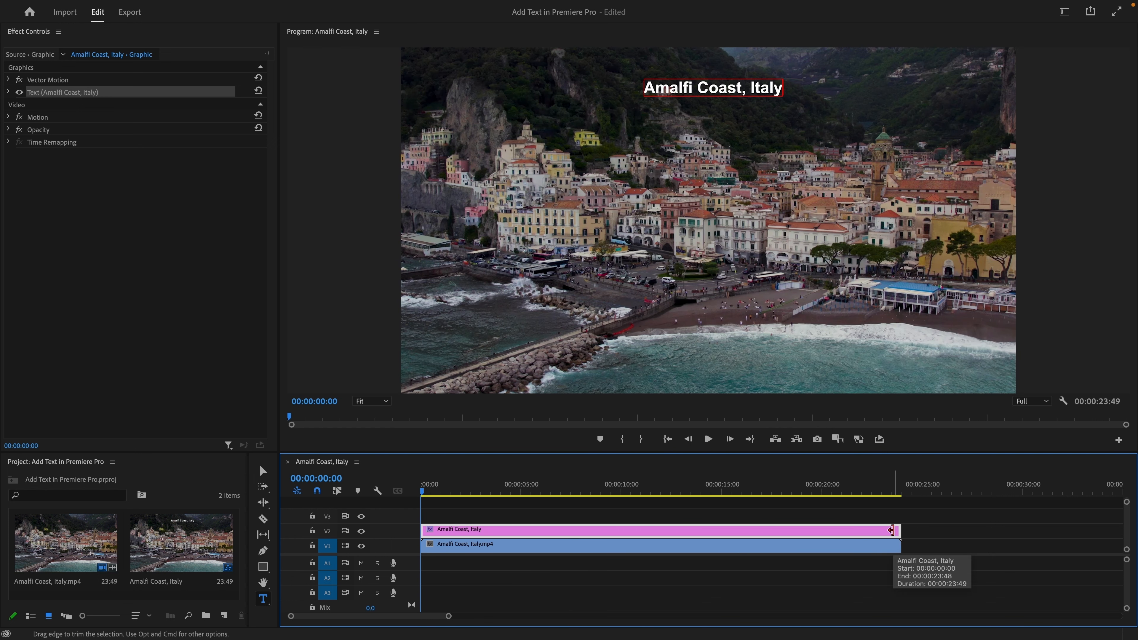
pyautogui.click(707, 439)
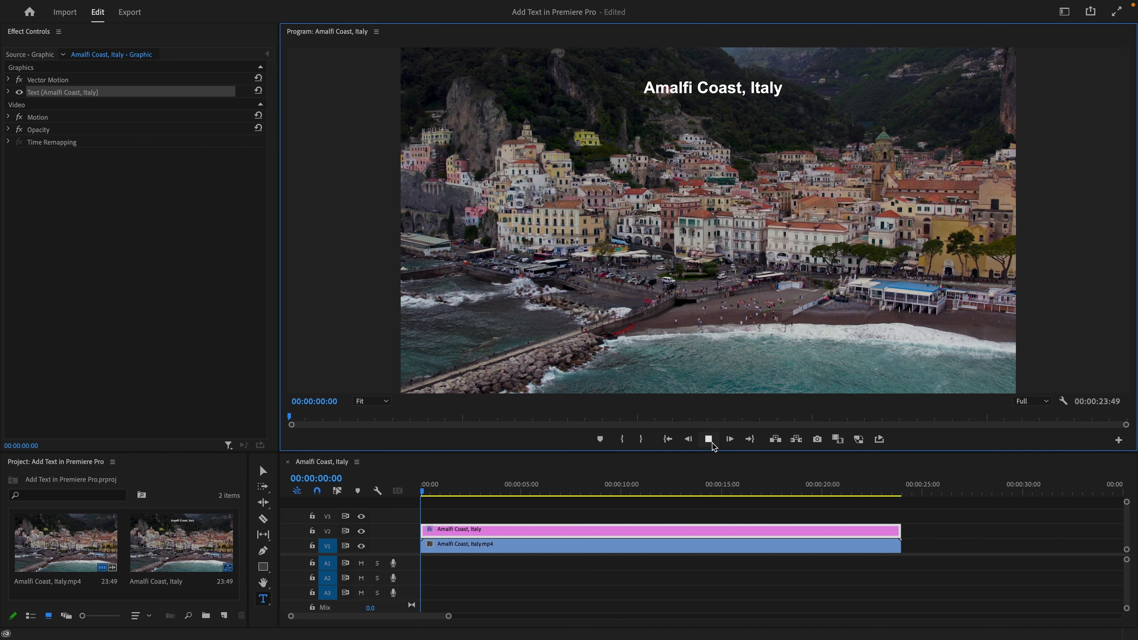
pyautogui.click(730, 439)
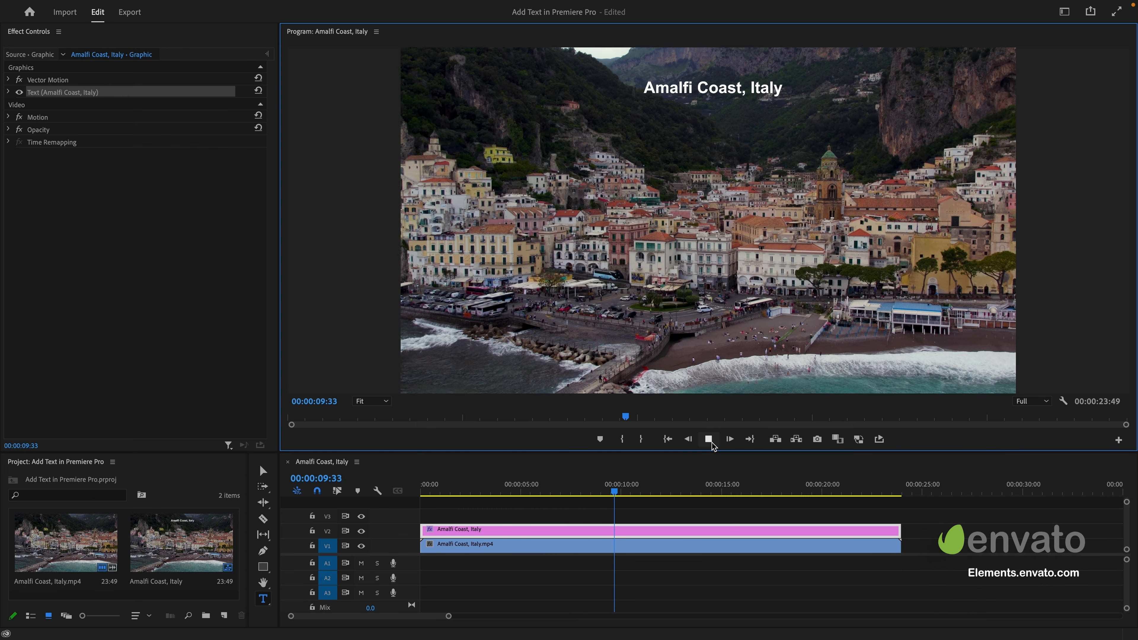
pyautogui.click(731, 439)
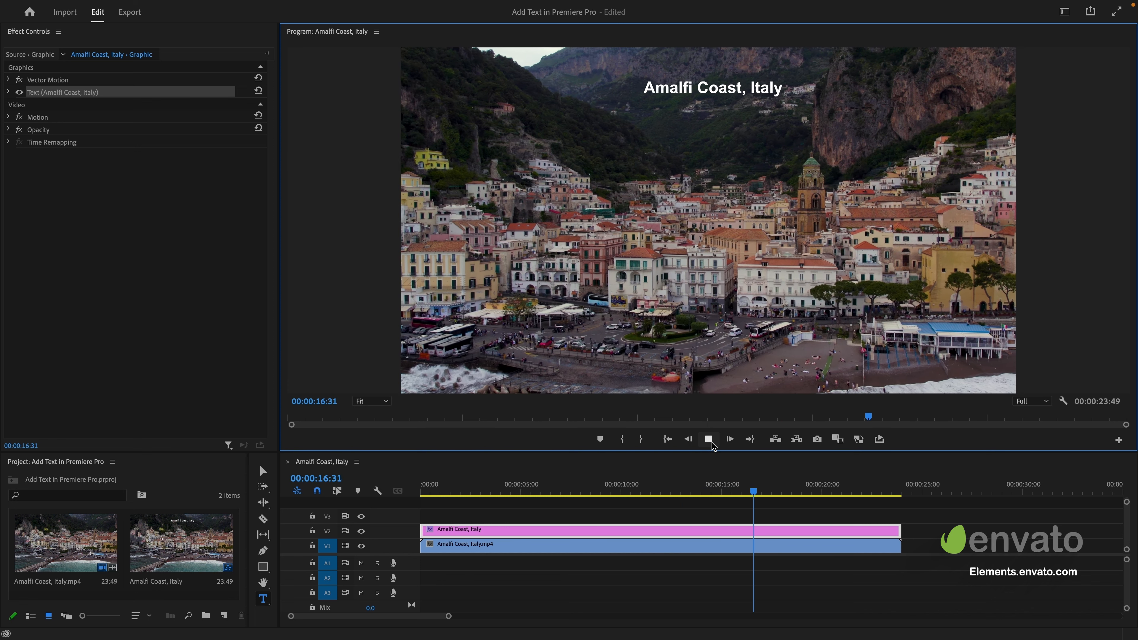
pyautogui.click(666, 439)
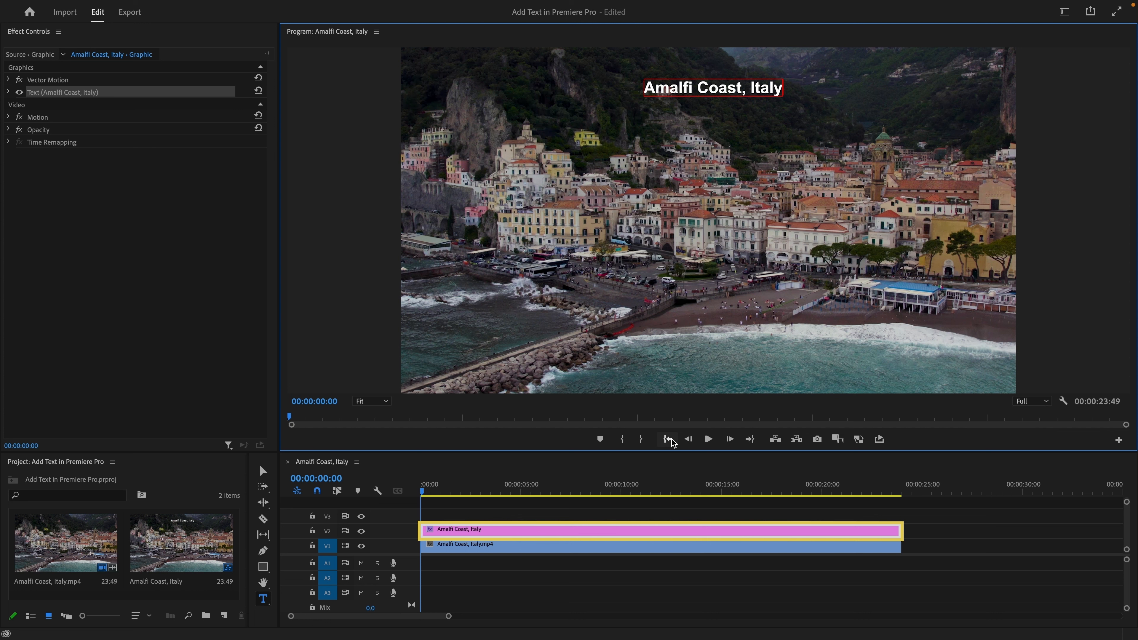
pyautogui.moveTo(550, 394)
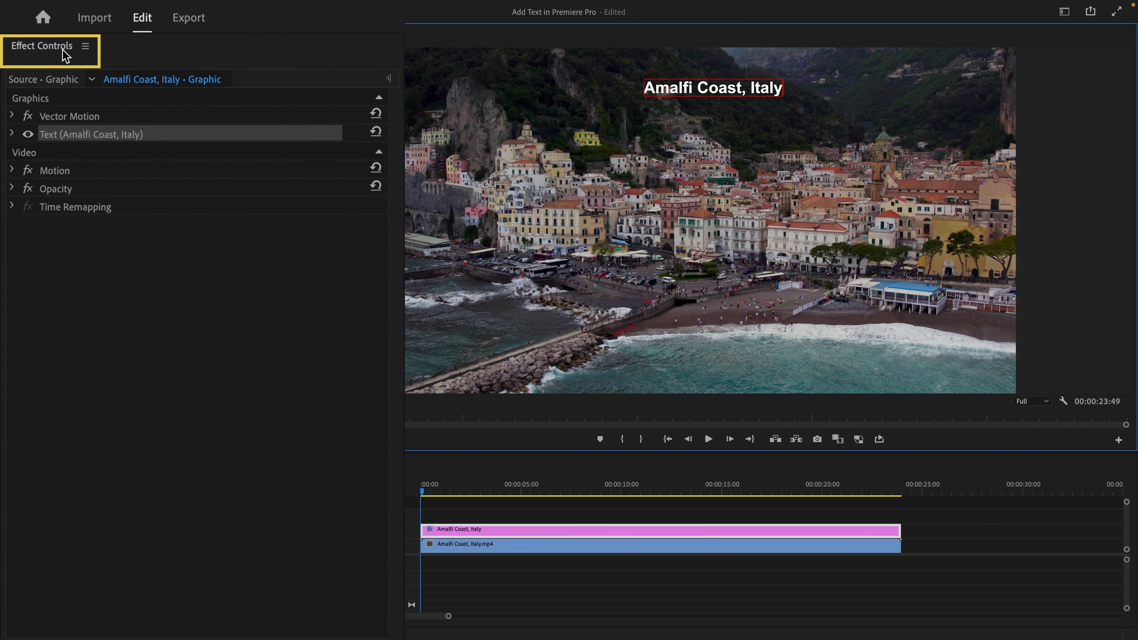
# Centre-align the title text in Effect Controls so it sits horizontally centred
pyautogui.click(13, 134)
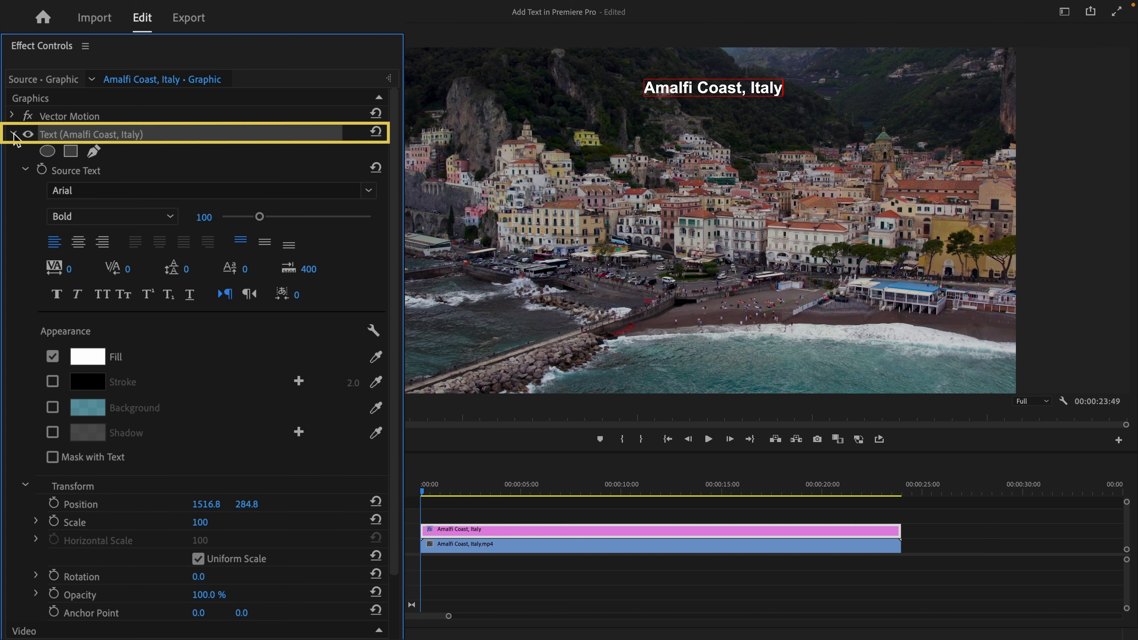
pyautogui.click(79, 240)
pyautogui.write('1920')
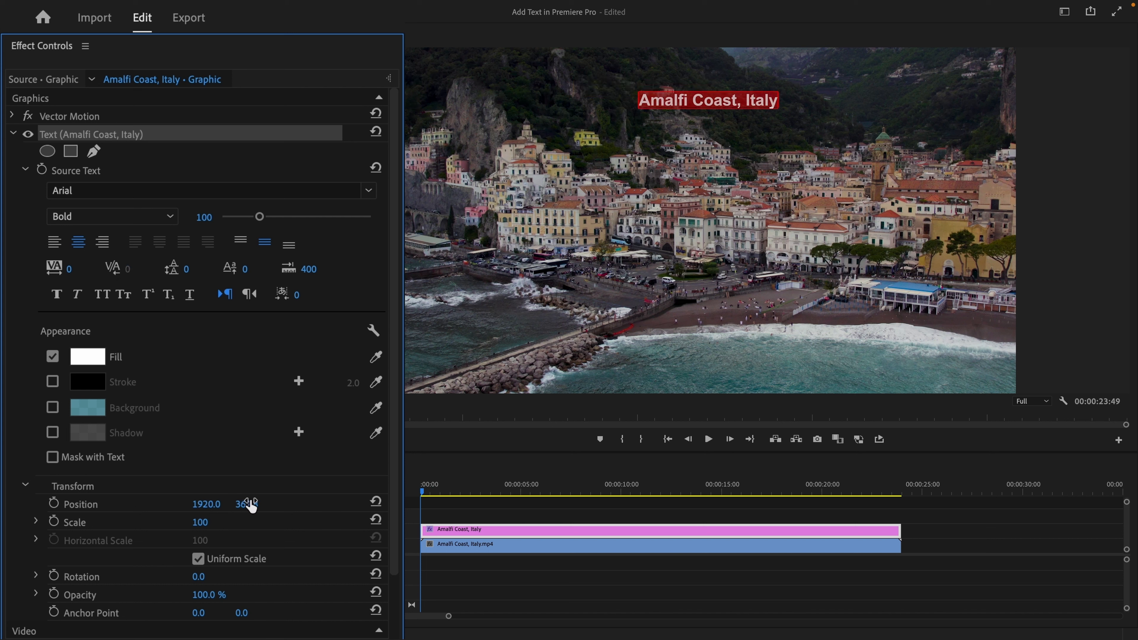
# Set the title in the Wanderlust font at size 113
pyautogui.write('wand')
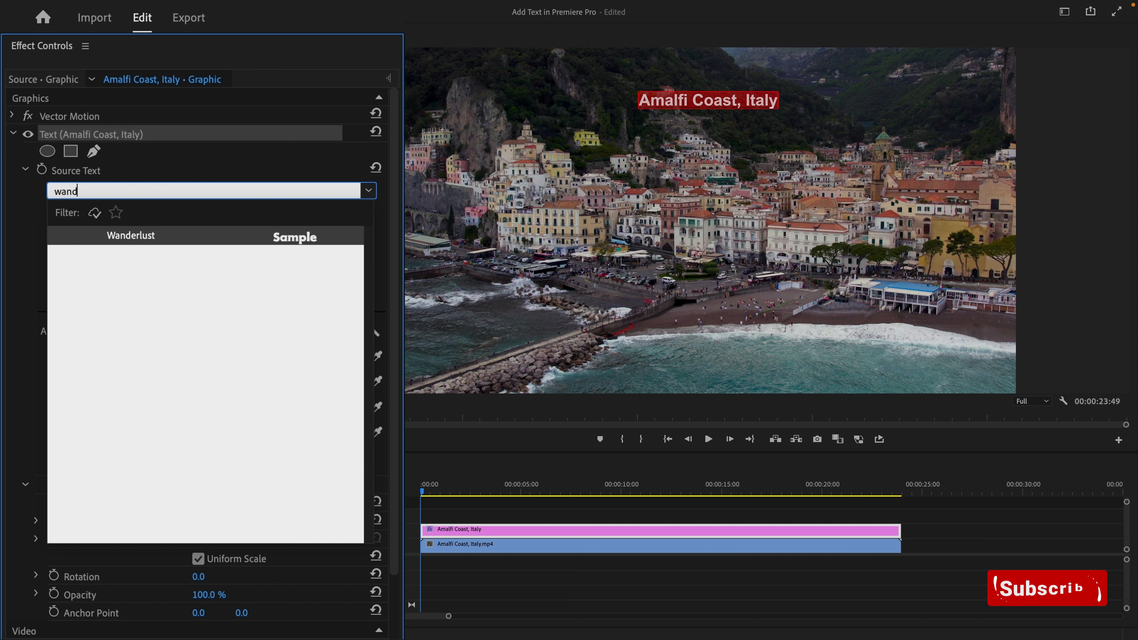
pyautogui.click(131, 235)
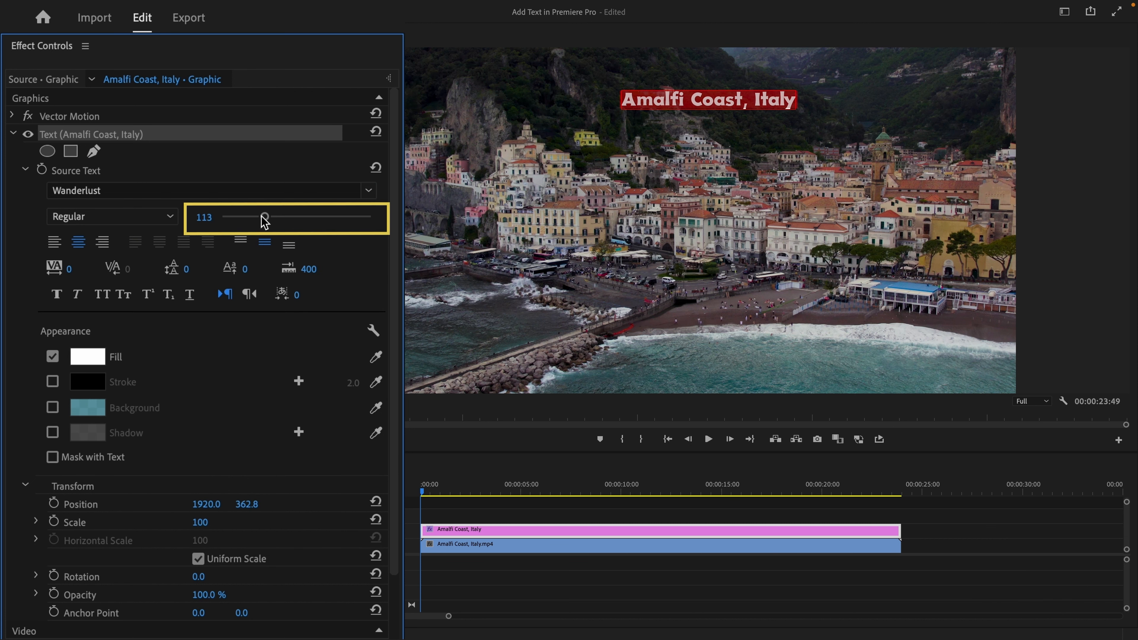
pyautogui.moveTo(77, 333)
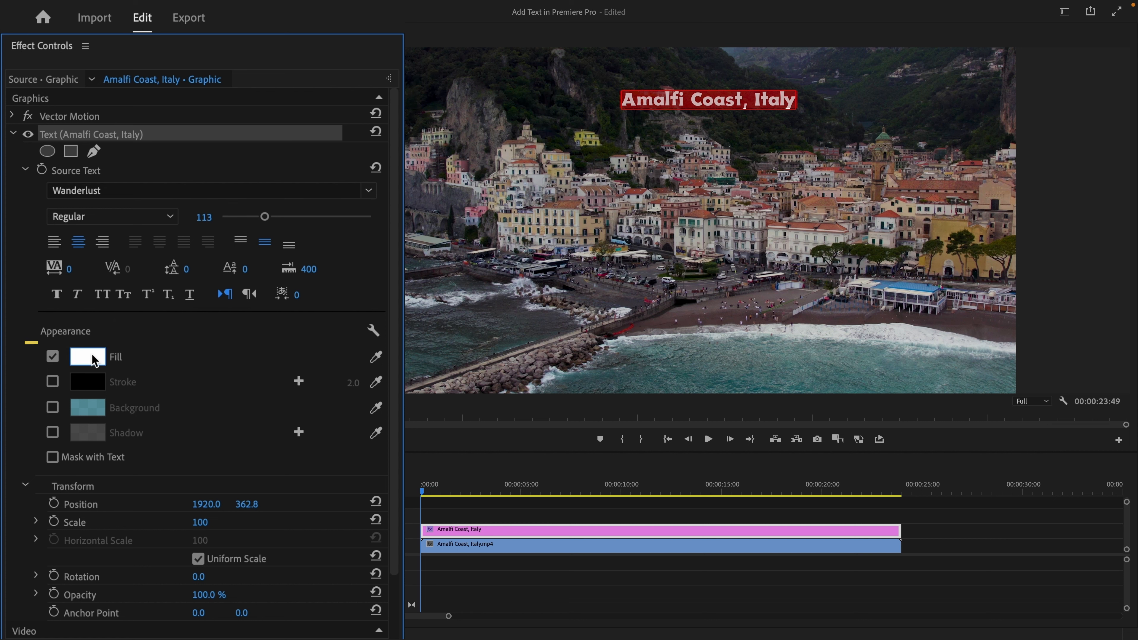
# Enable the black stroke, semi-transparent teal background box and drop shadow on the title
pyautogui.click(87, 357)
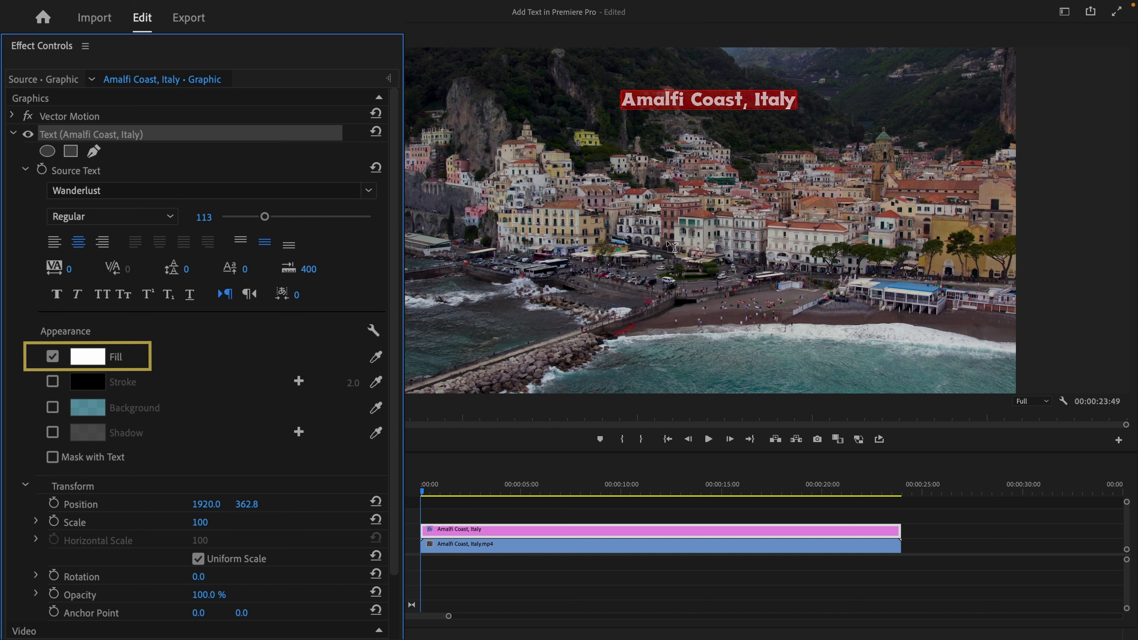
pyautogui.click(53, 383)
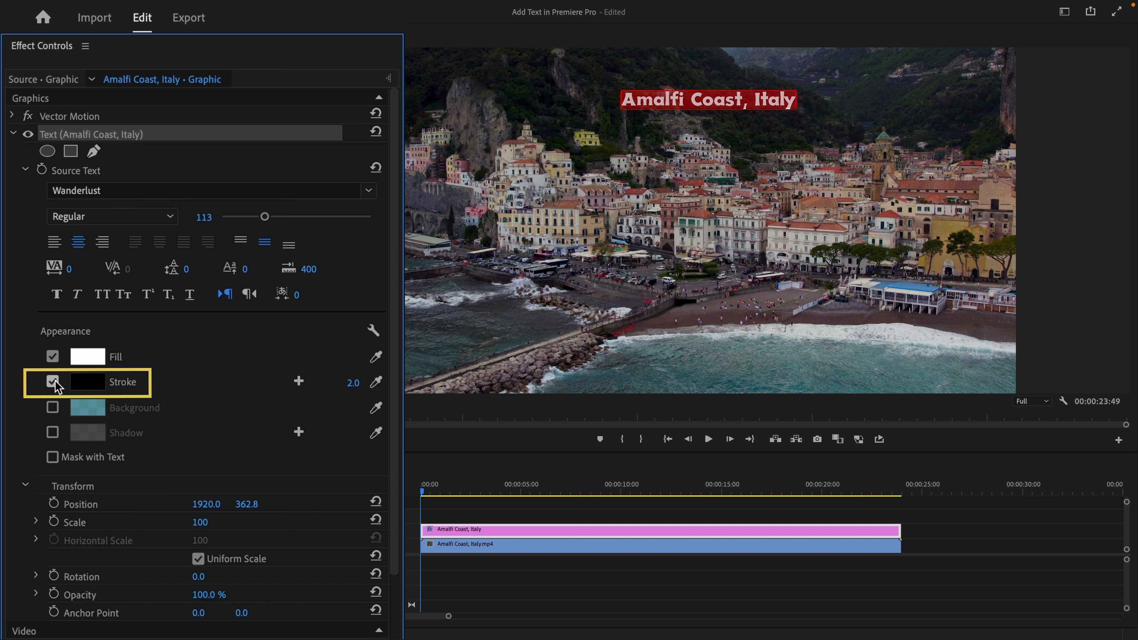
pyautogui.click(52, 408)
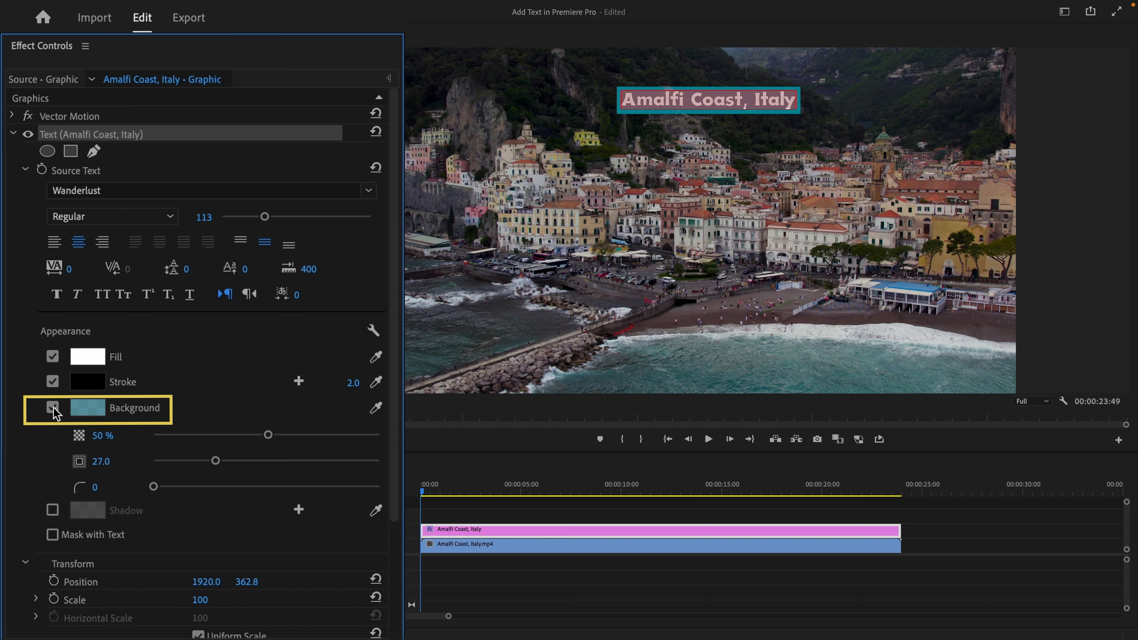
pyautogui.click(52, 510)
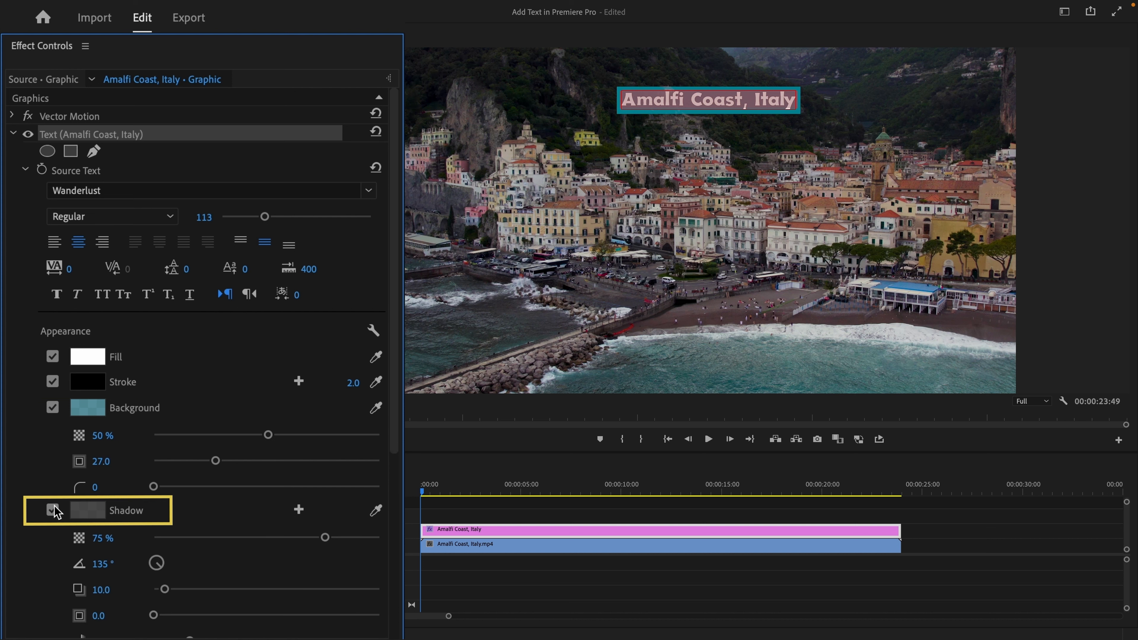